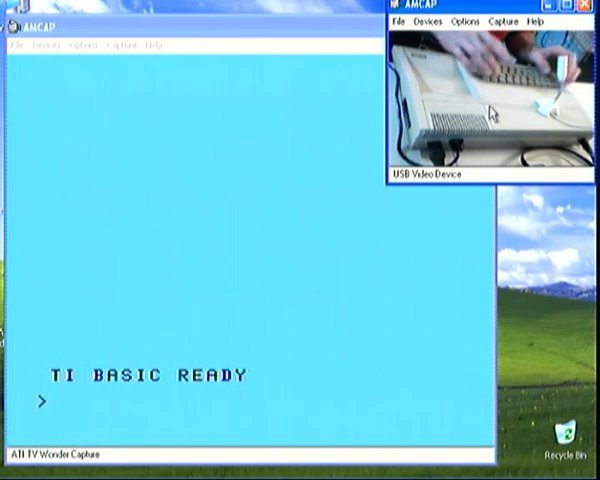
type("100")
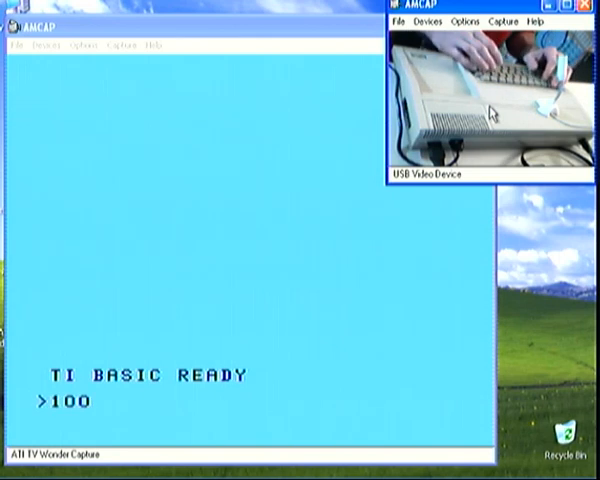
type("DIM")
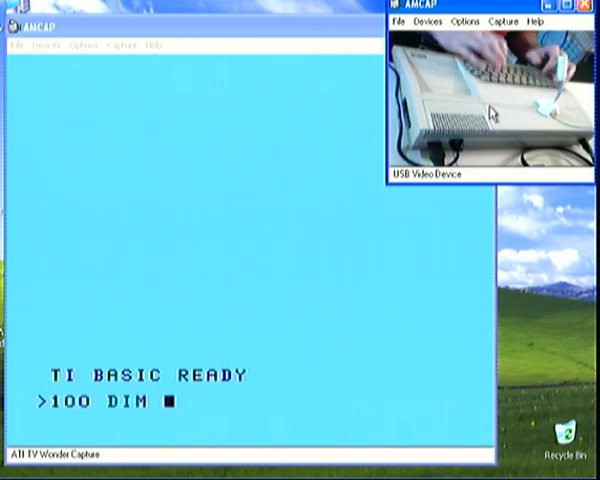
type("ARRAY")
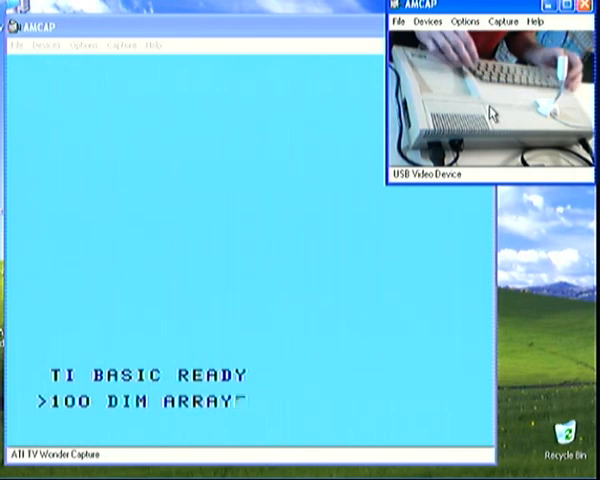
type("(")
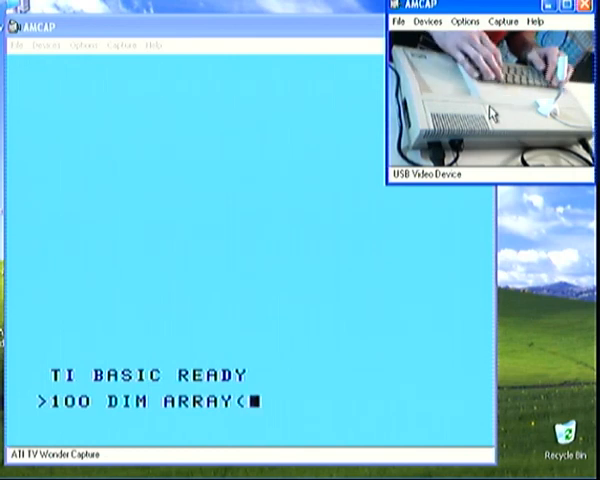
type("3")
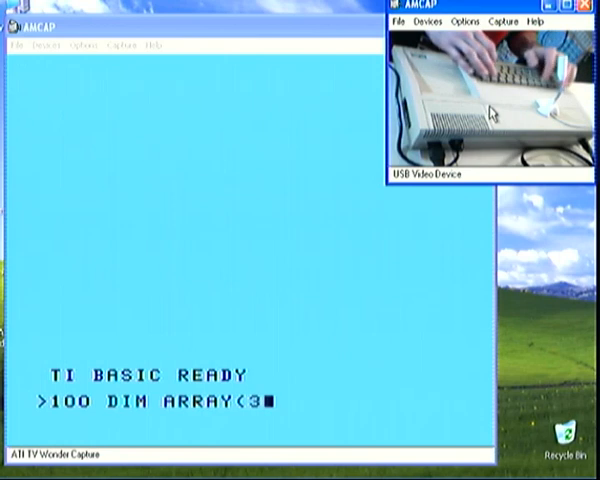
type(",8")
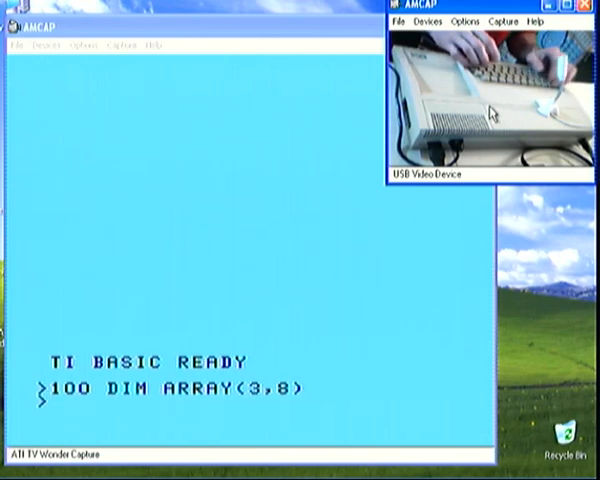
type("110")
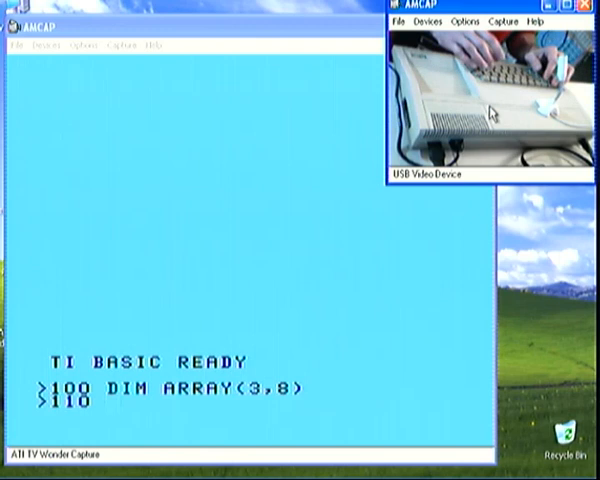
type("DIM")
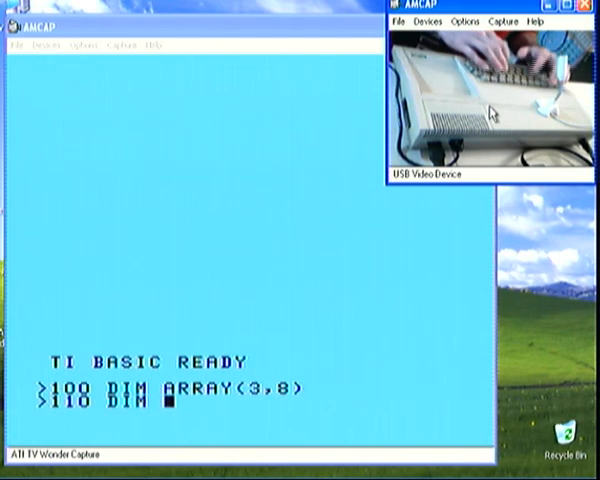
type("RING")
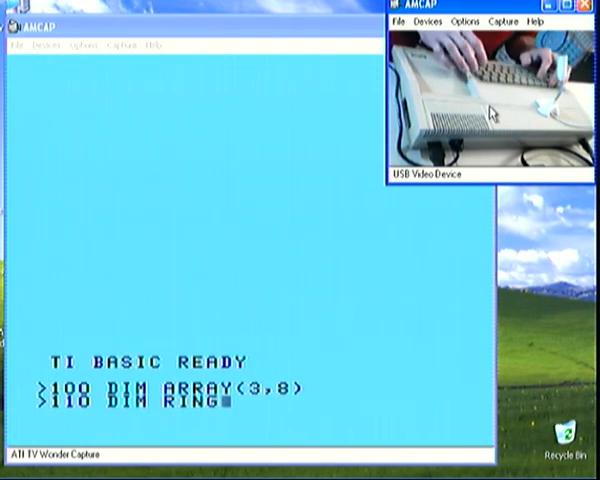
type("S(3")
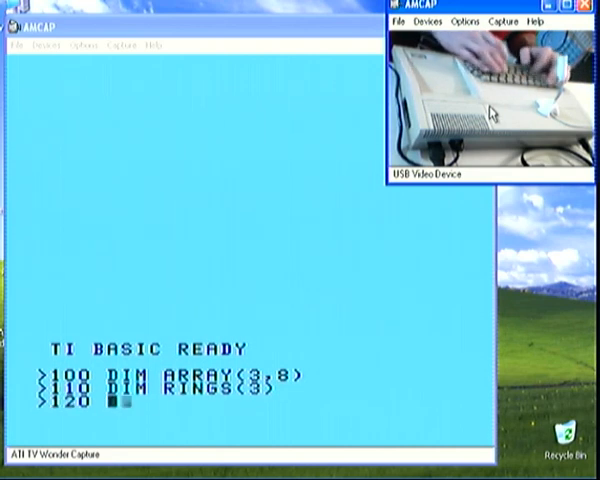
type("DIM")
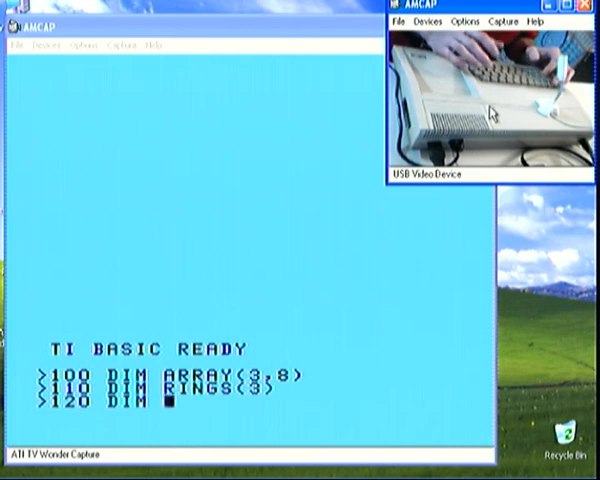
type("RING")
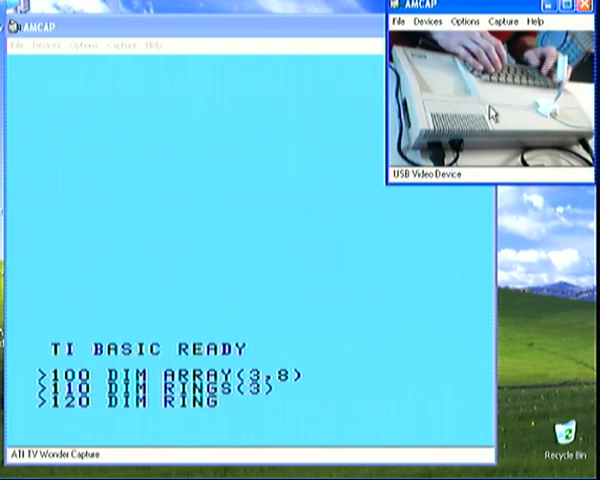
type("PAT")
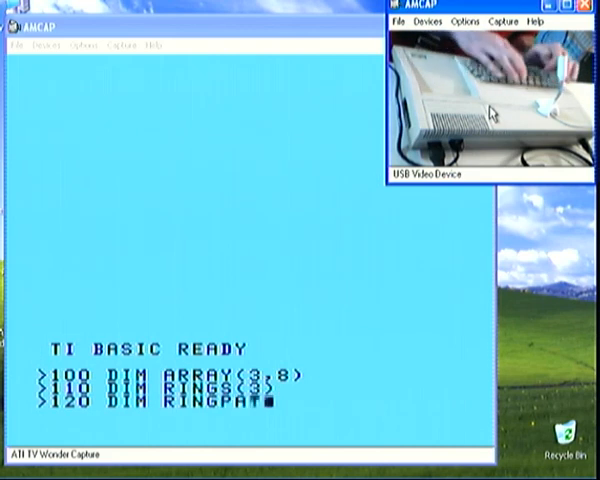
type("$")
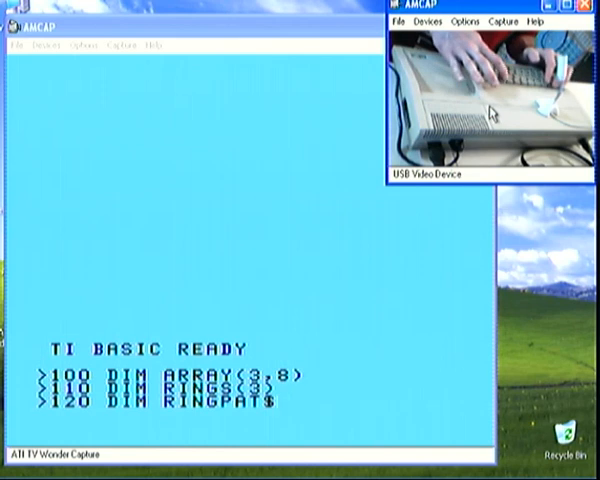
type("(7)")
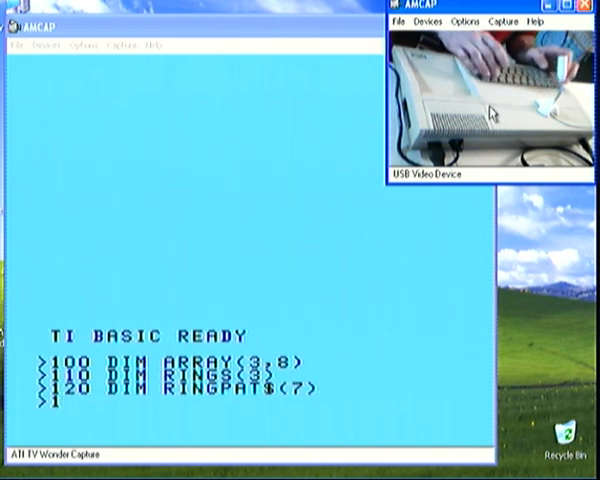
type("130")
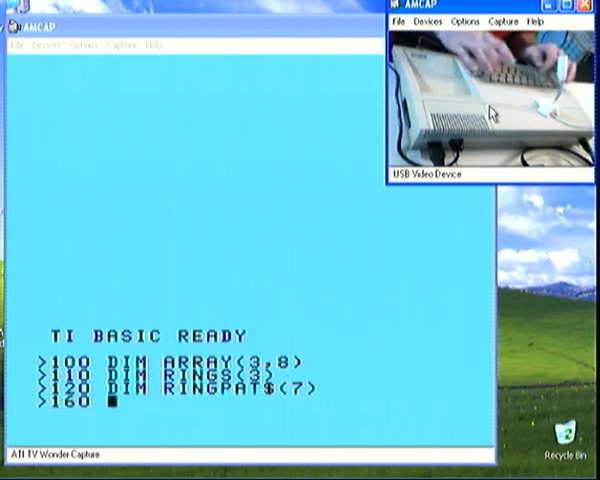
type("C")
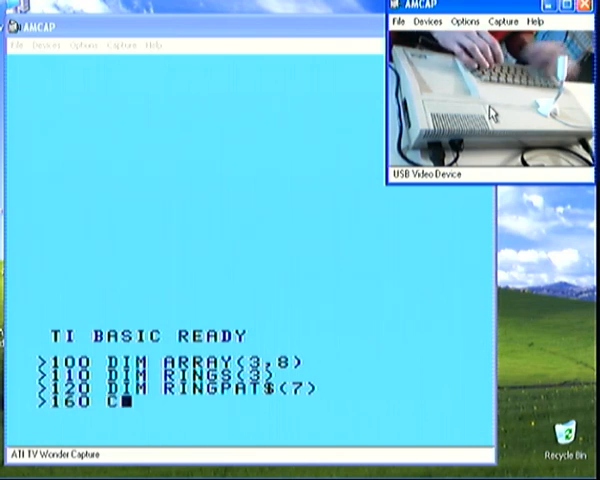
type("CALL CLEAR")
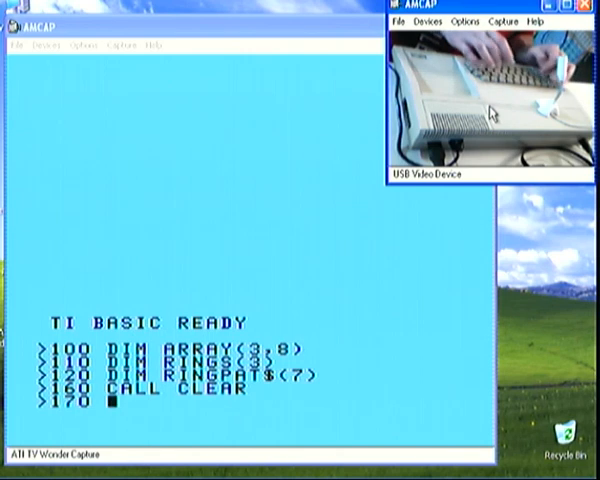
type("CALL SCREEN(9")
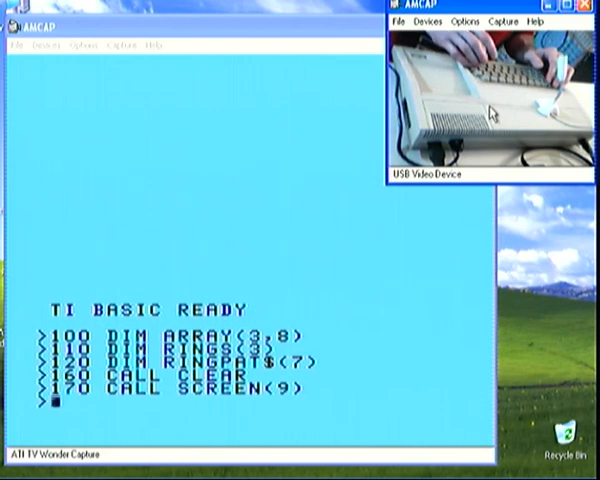
type("18")
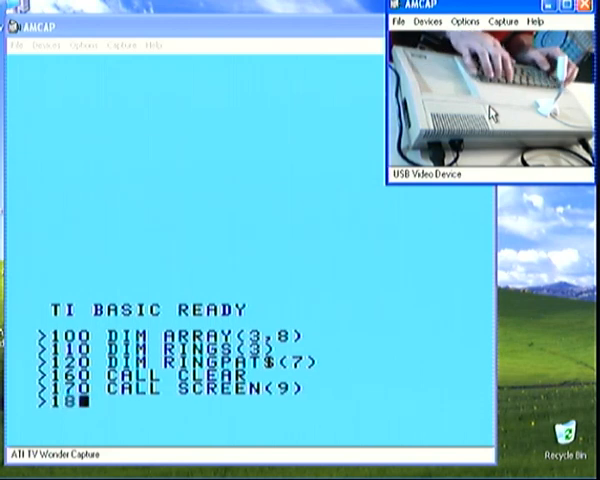
type("180")
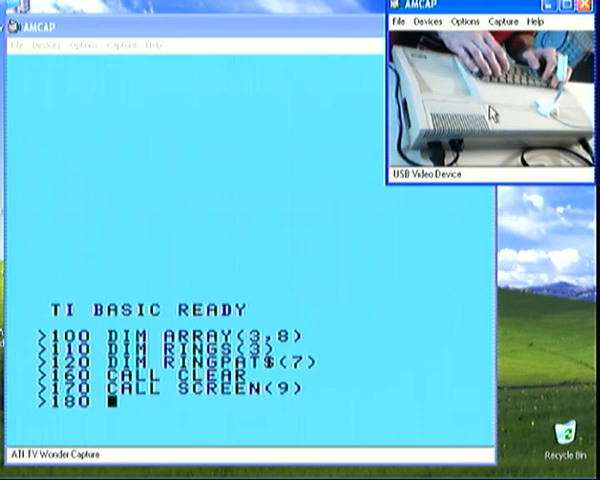
type("GOS")
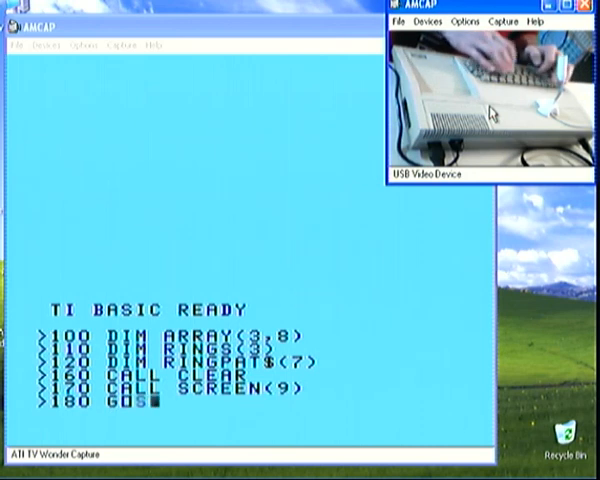
type("UB 1930")
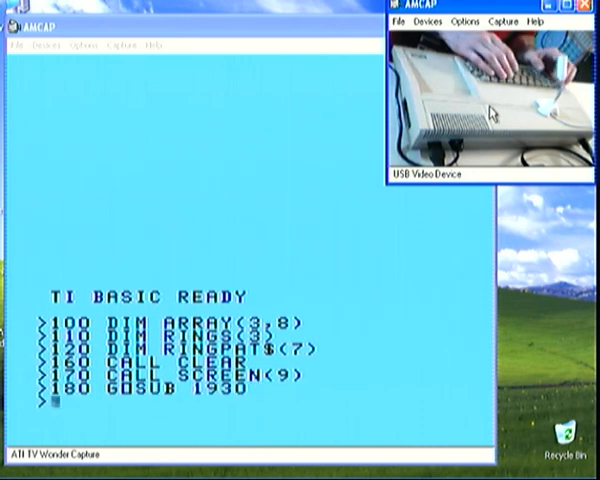
type("189 MESSAGE$=M1$")
type("190")
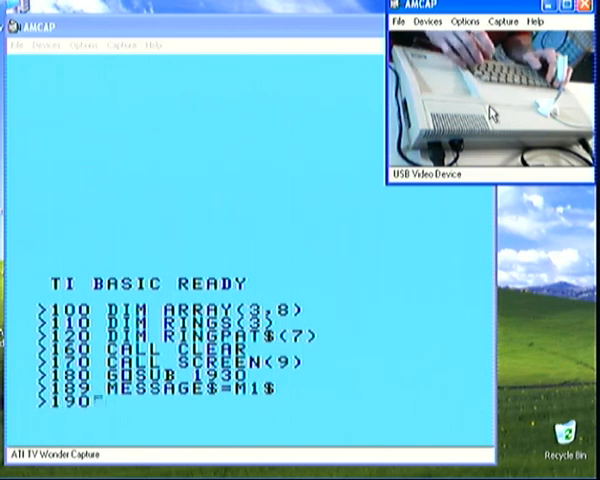
type("MESSAGE$")
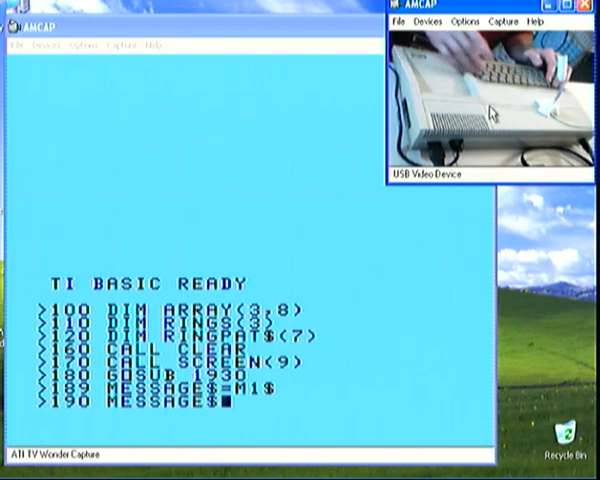
type("=MQ")
type("189")
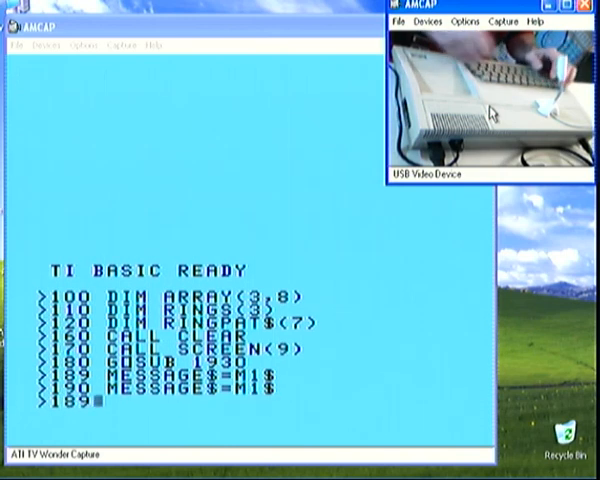
type("LIST")
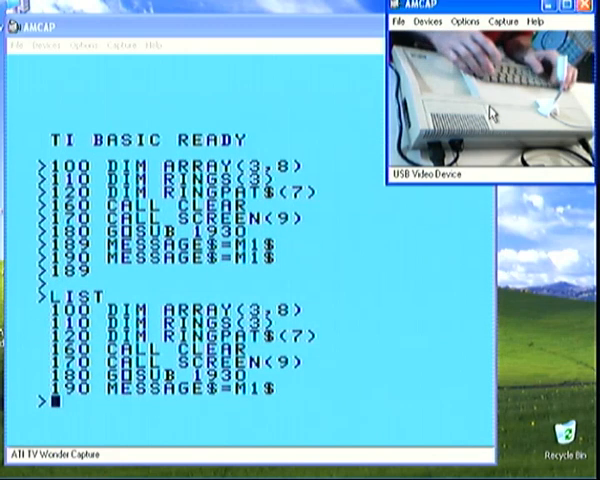
type("200")
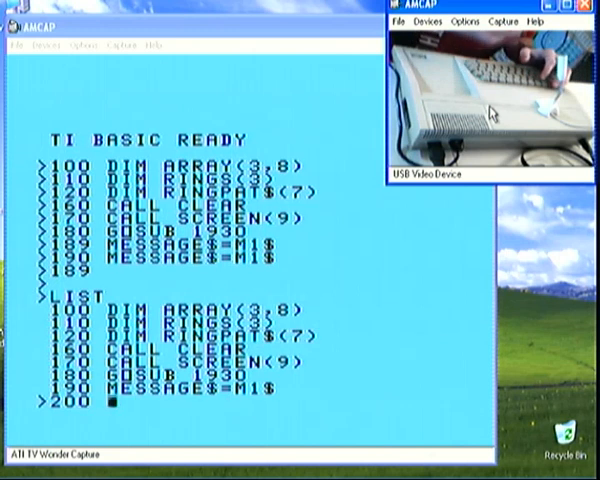
type("ROW=5")
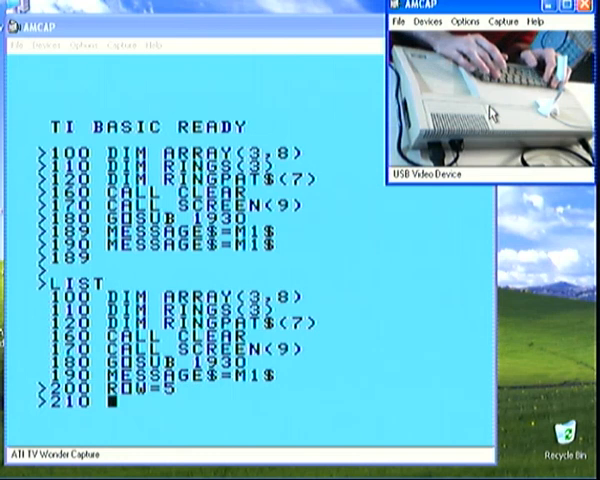
type("COLUMN")
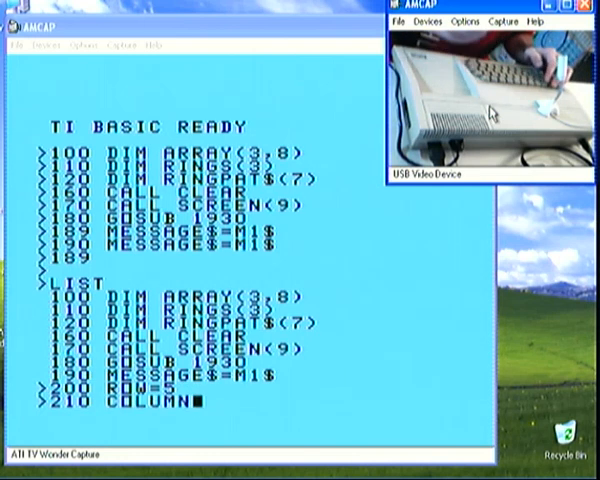
type("=11")
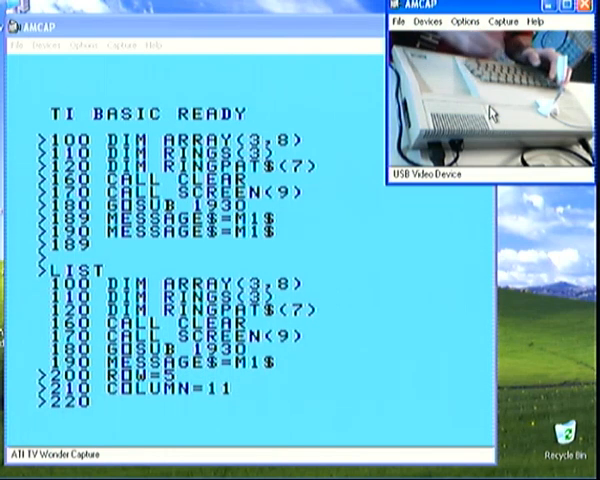
type("GOSUB")
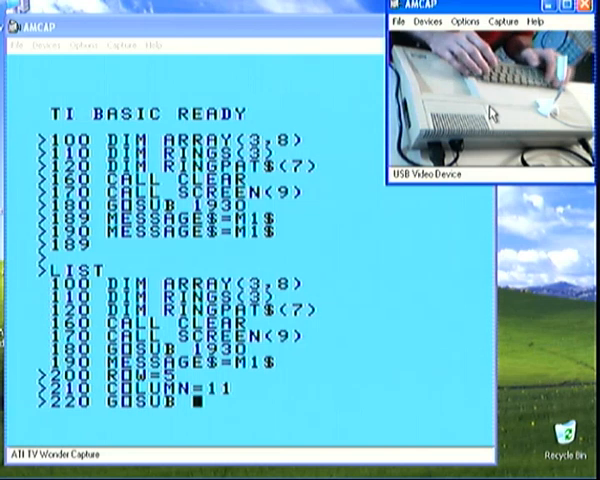
type("1850")
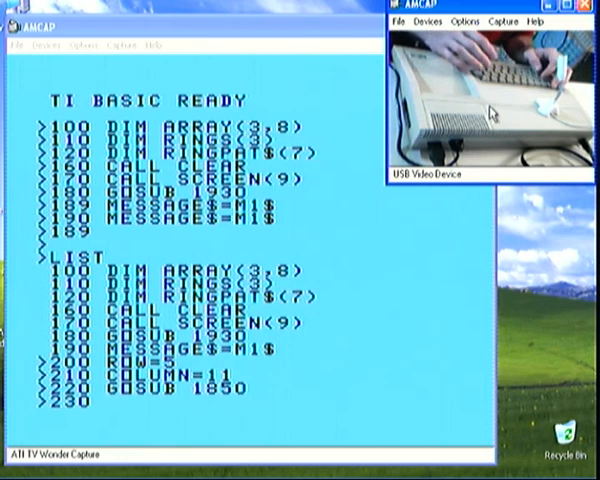
type("MESSAGE$=")
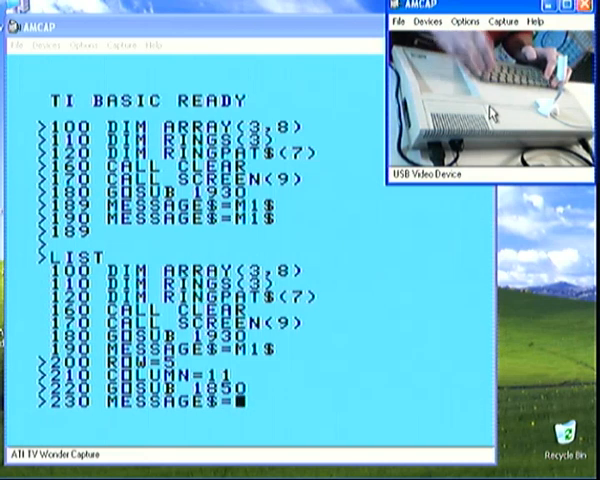
type("MS")
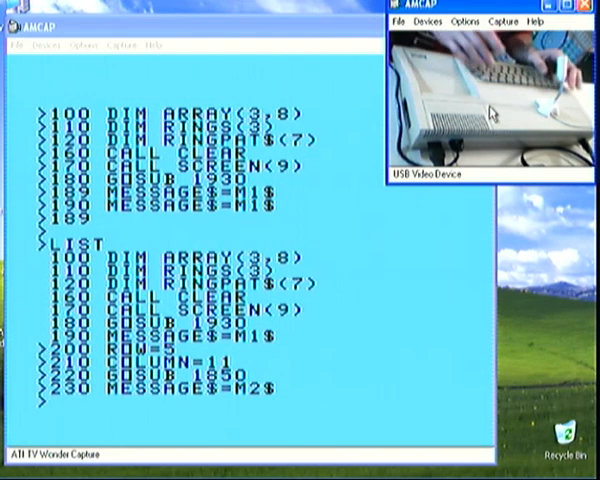
type("240")
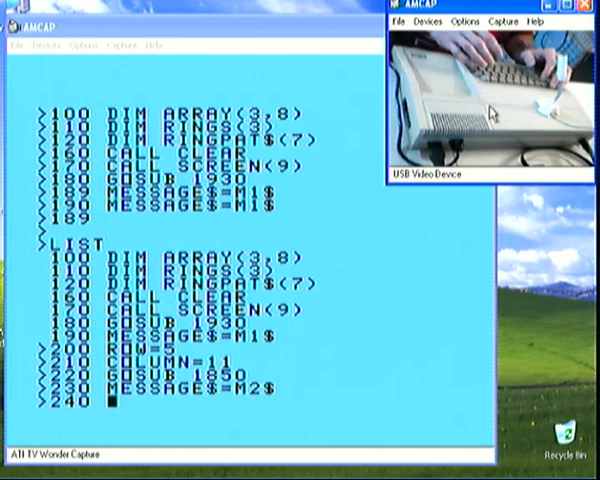
type("ROW=19")
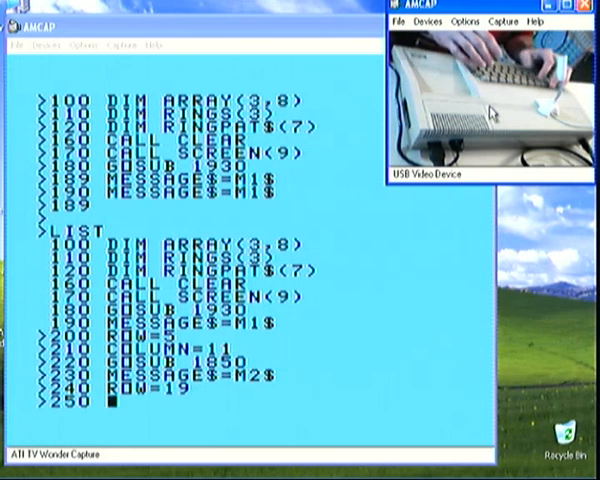
type("COLUMN")
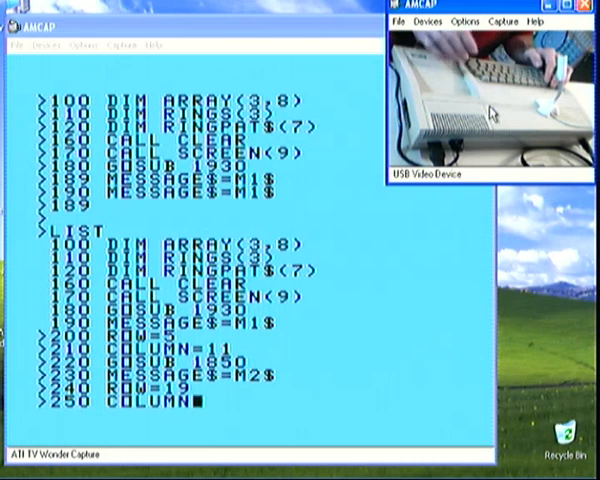
type("=3")
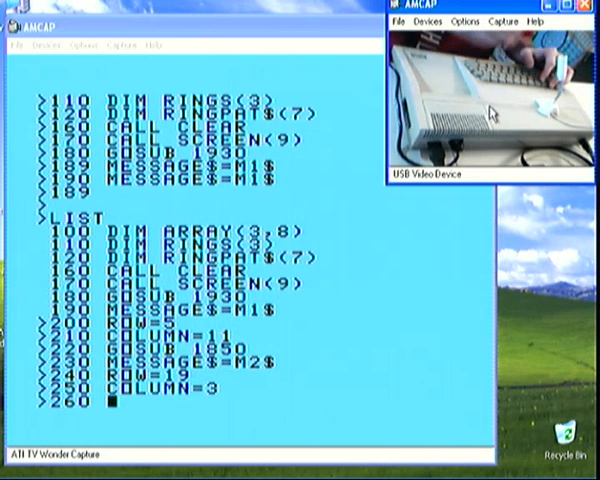
type("GOSUB")
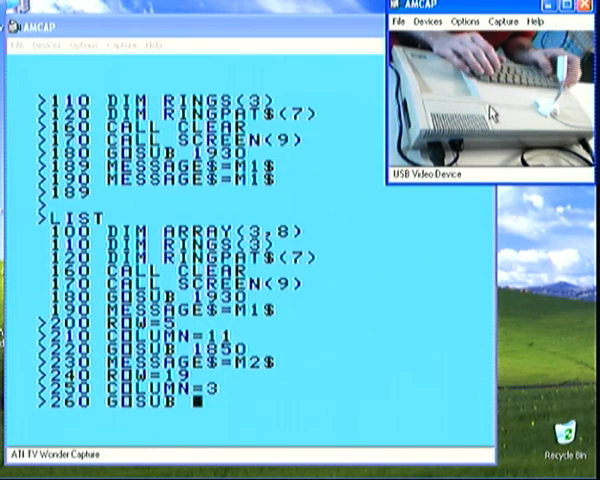
type("1850")
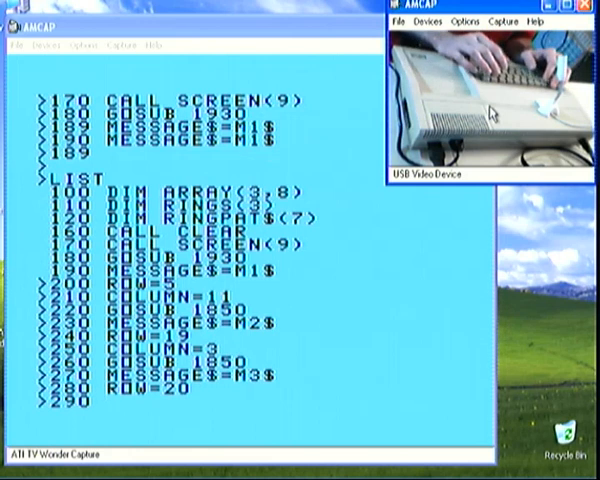
type("COLUMN=9")
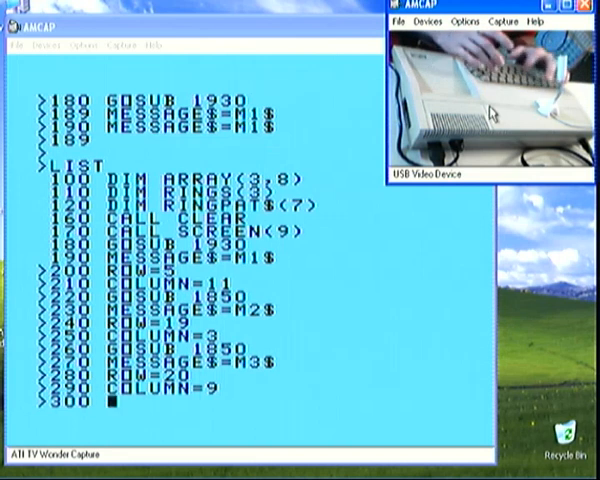
type("GOSUB 1850")
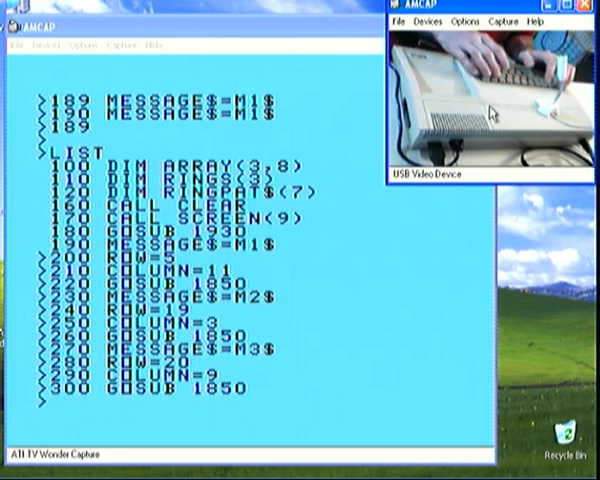
type("310 C")
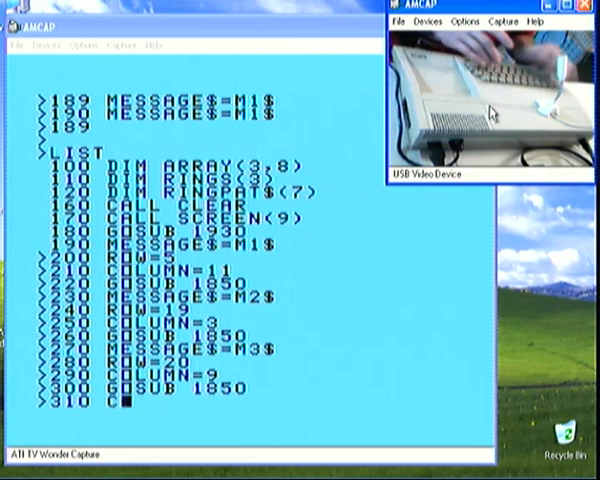
type("CALL SOUND(")
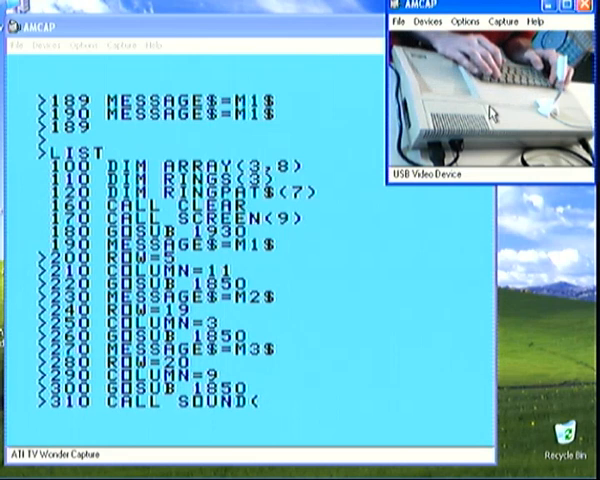
type("200,1")
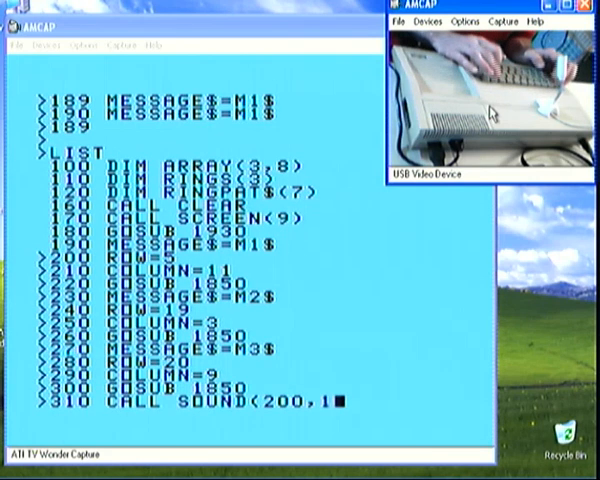
type("000,4")
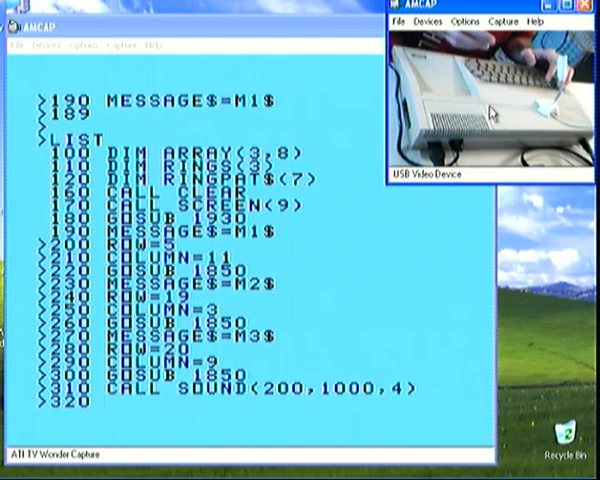
type("C")
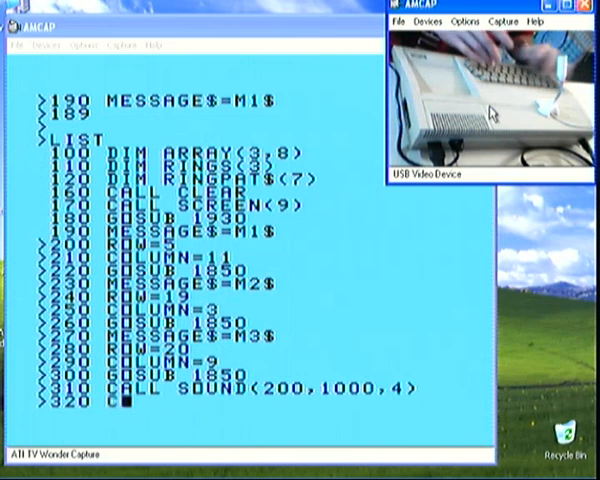
type("CALL KEY(")
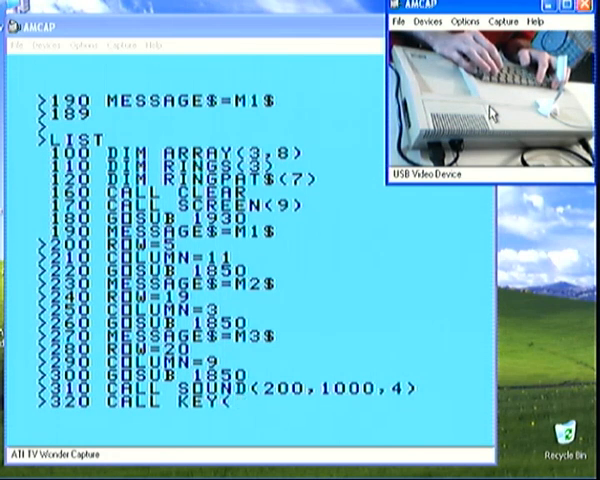
type("3,KEY,")
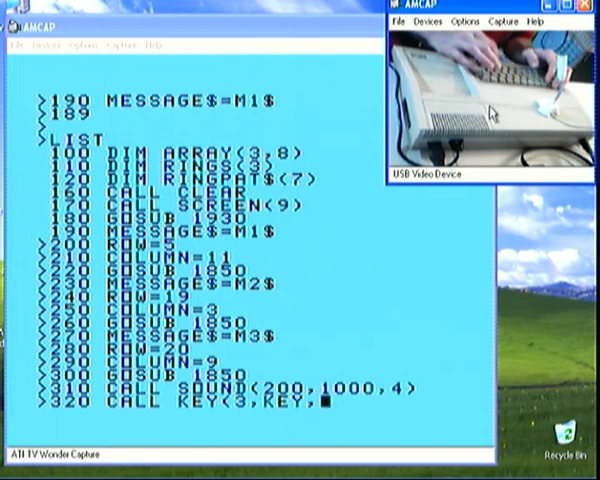
type("STATUS")
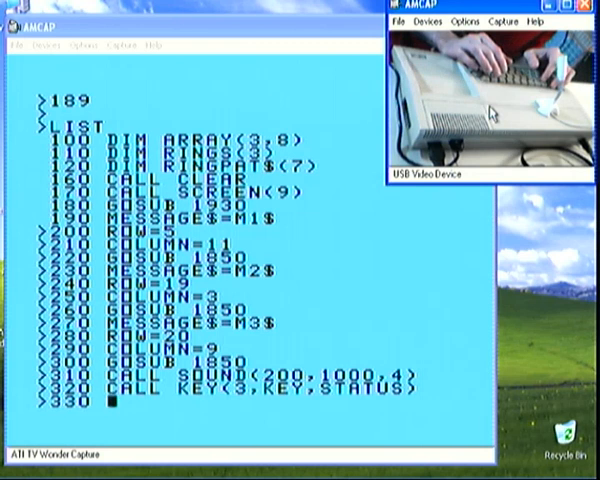
type("IF ST")
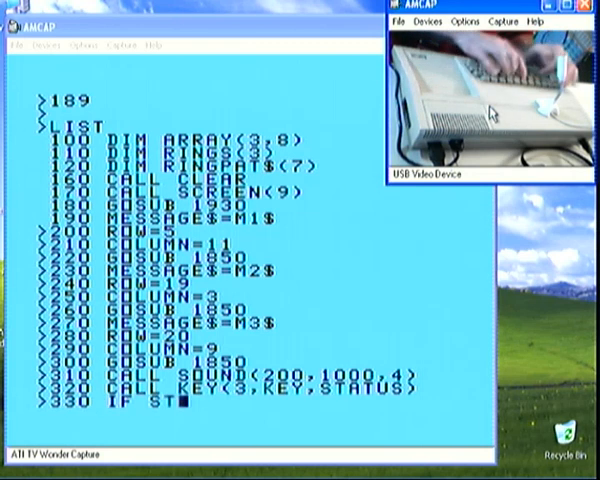
type("ATUS=")
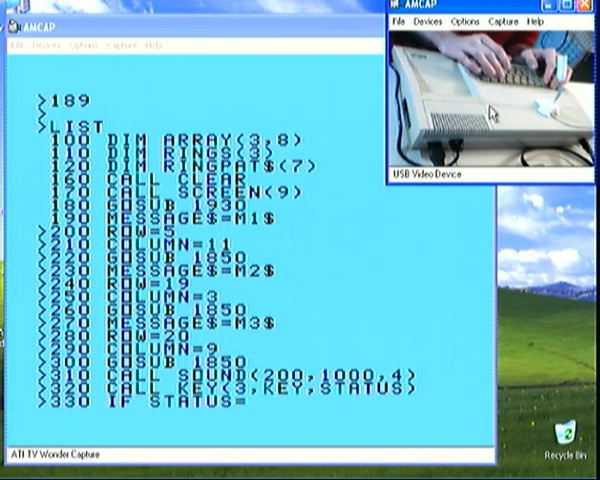
type("0")
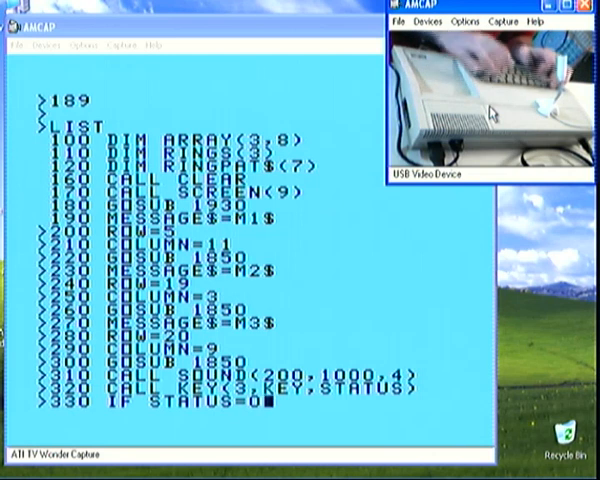
type("THEN 320")
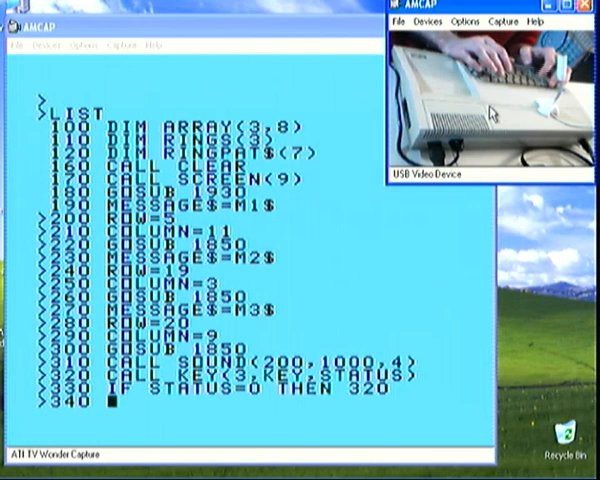
type("IF KEY")
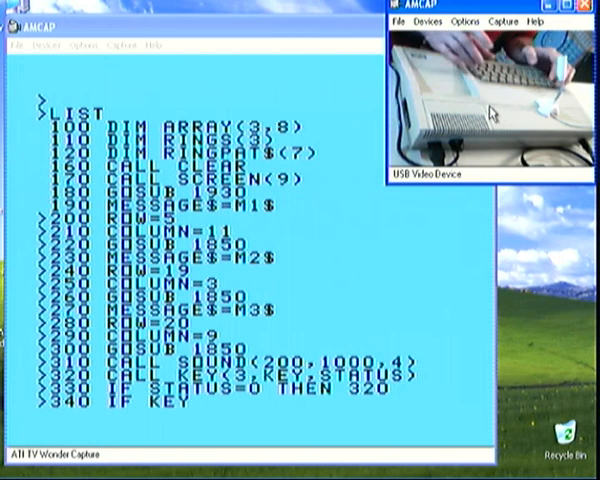
type("=89 THEN 1070")
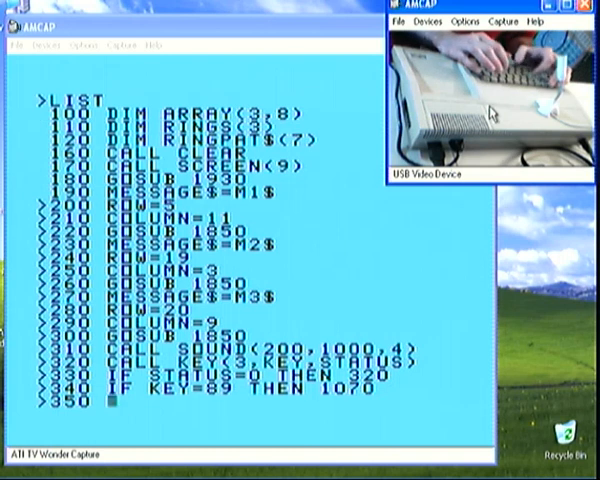
type("IF KEY=")
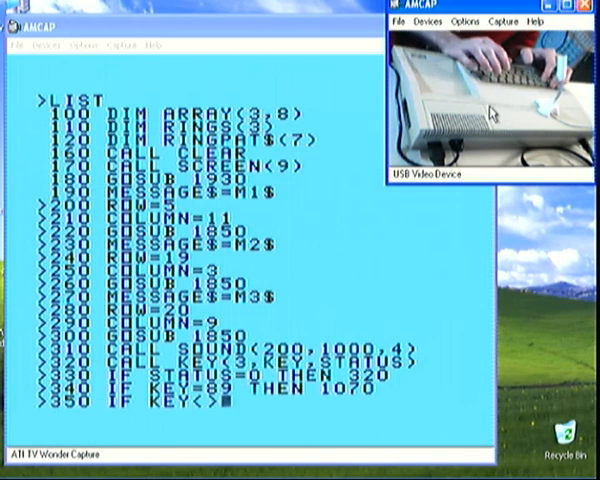
type("78 THEN 270")
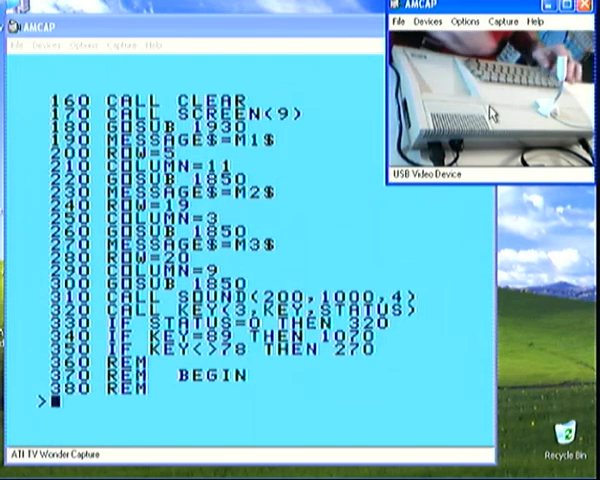
type("SAVE")
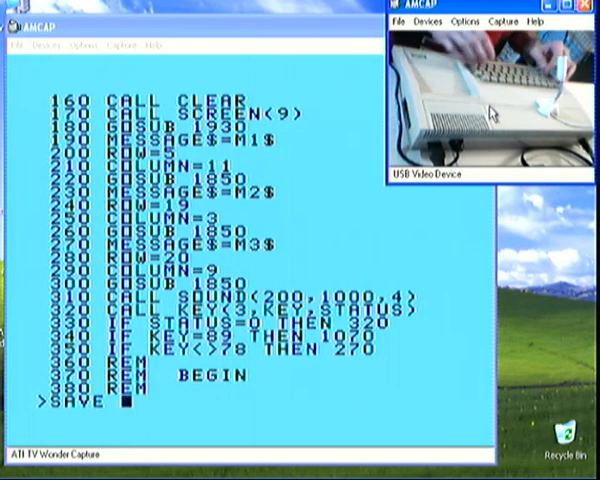
type("CS1")
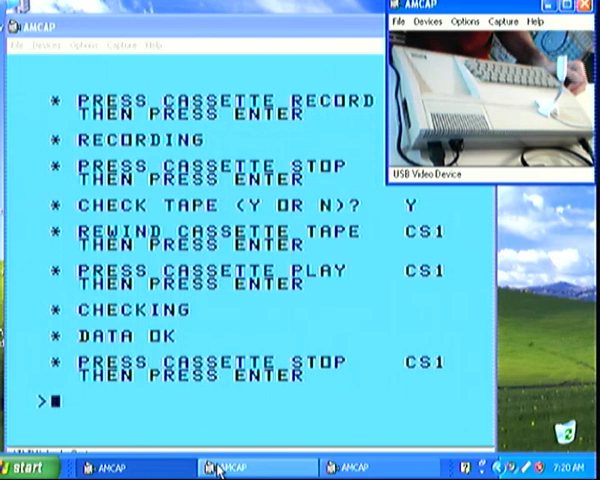
type("LIS")
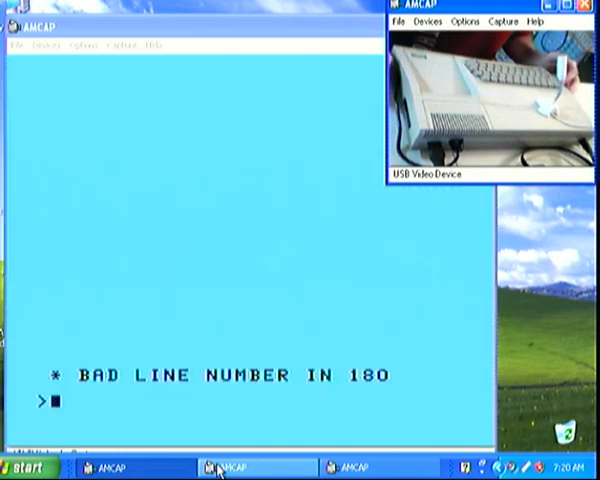
type("LIST")
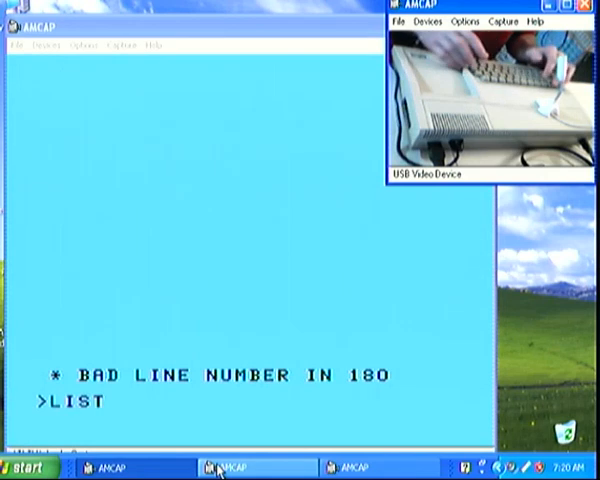